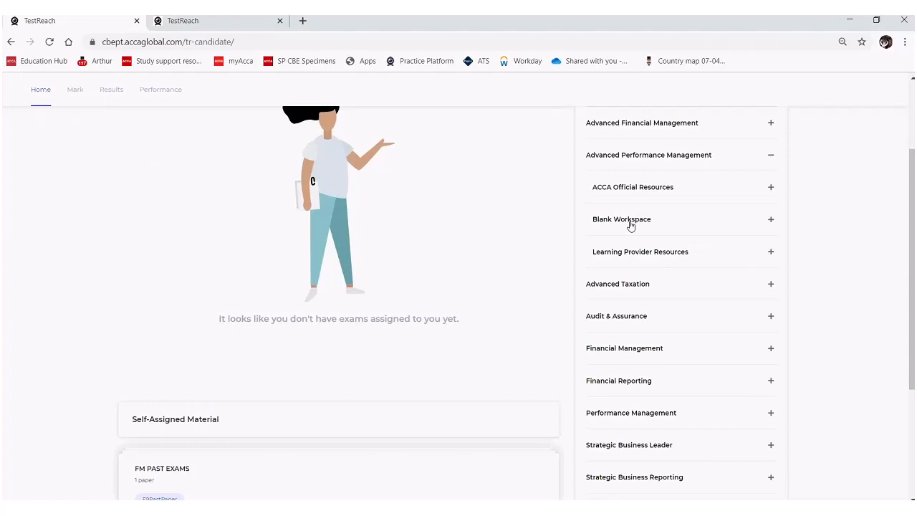
Step: Expand Advanced Performance Management's Blank Workspace resources to assign the Blank Workspace
left_click(622, 219)
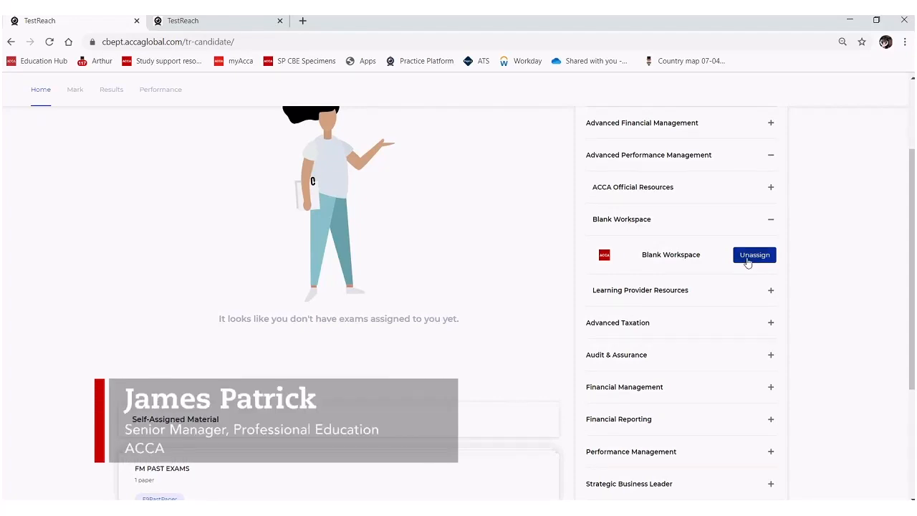
mouse_move(573, 274)
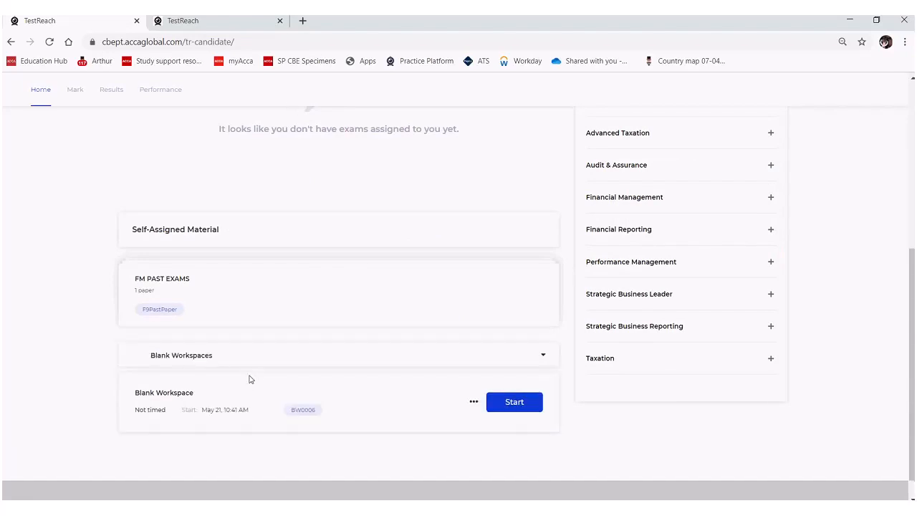
mouse_move(225, 365)
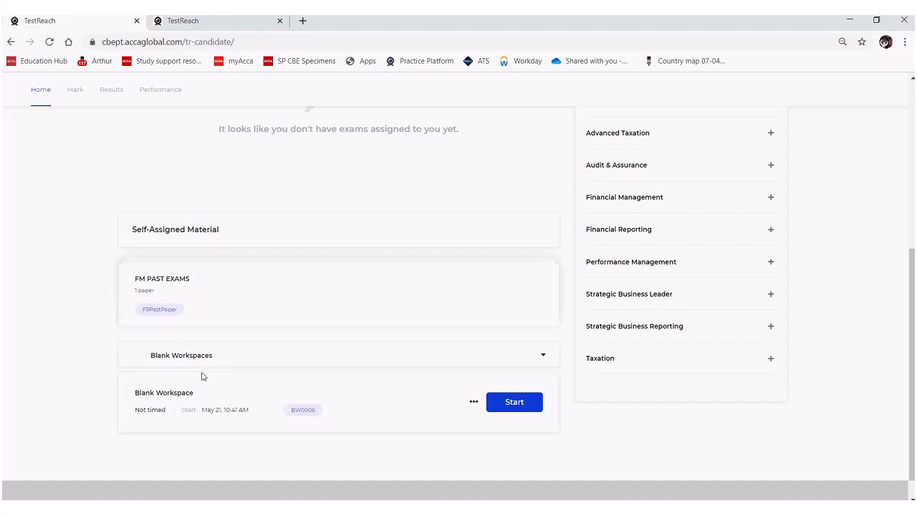
mouse_move(515, 402)
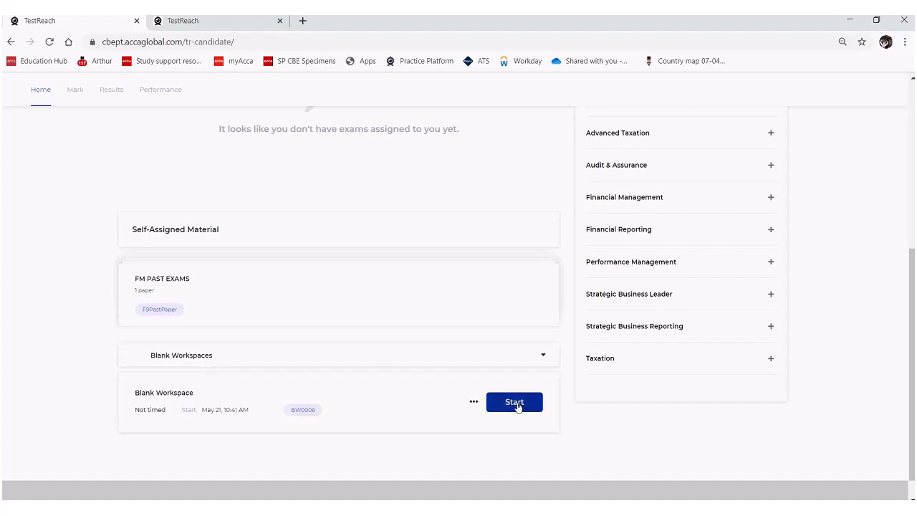
Step: Launch the Blank Workspace exam from its card's Start button
left_click(515, 402)
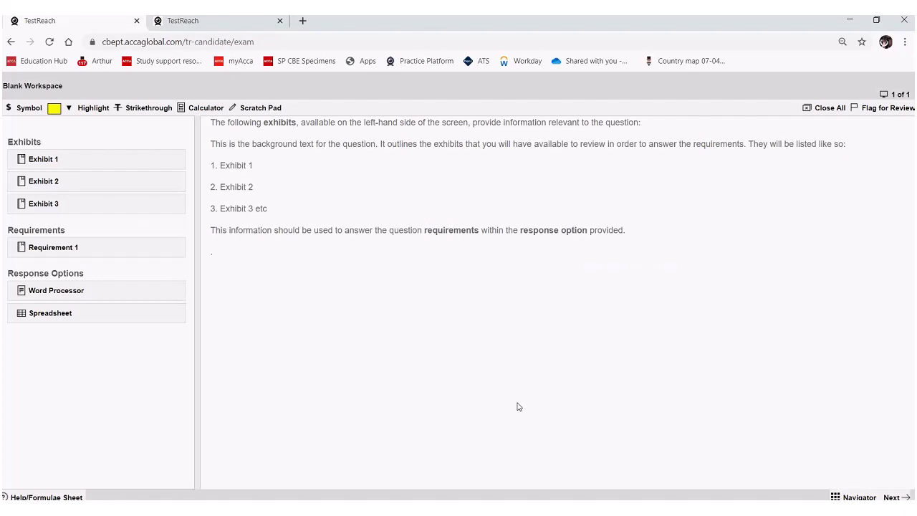
mouse_move(56, 290)
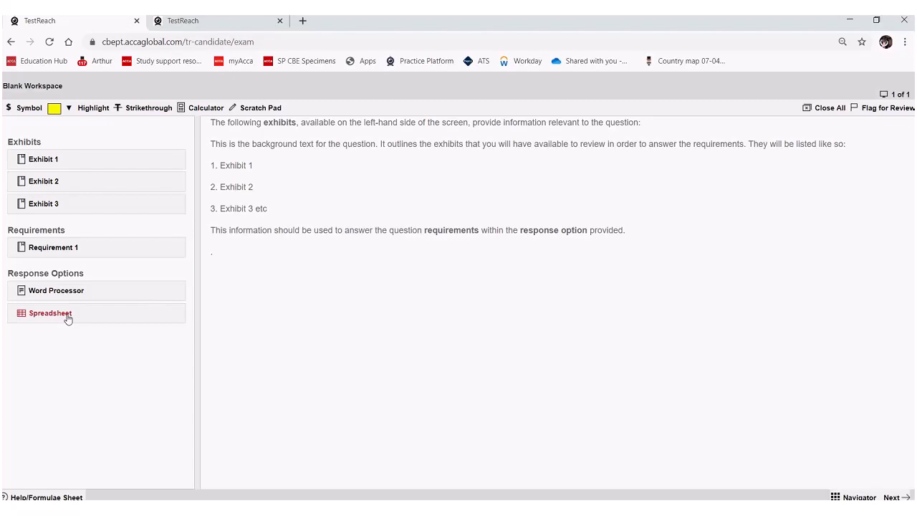
mouse_move(69, 309)
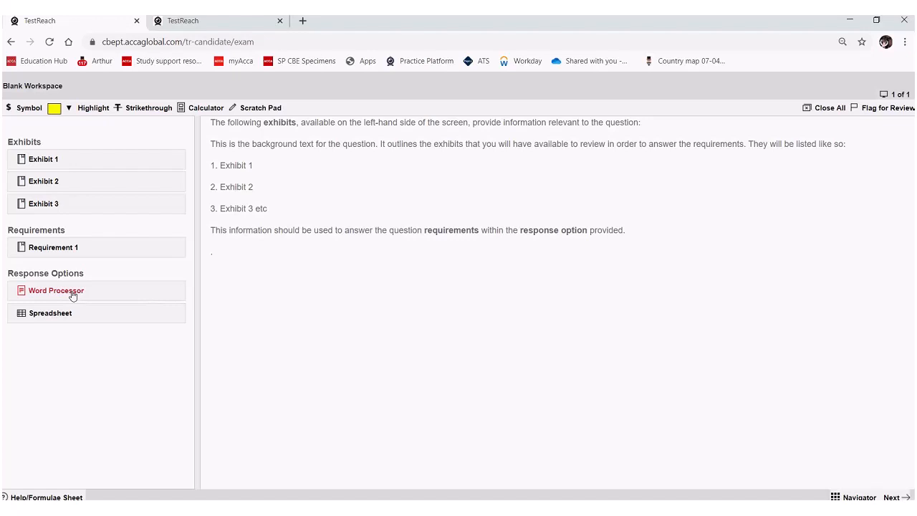
Step: Open Word Processor and Spreadsheet responses, preview Exhibit 1, then view Requirement 1
left_click(56, 291)
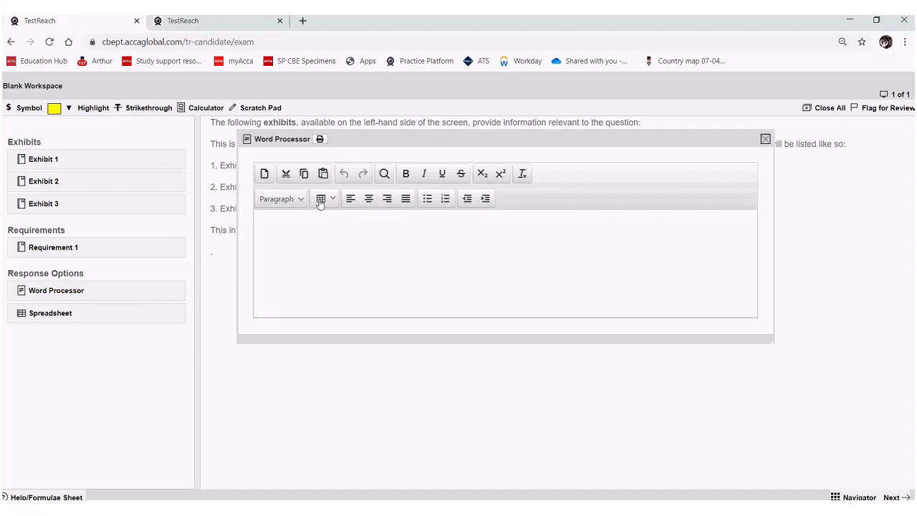
left_click(50, 314)
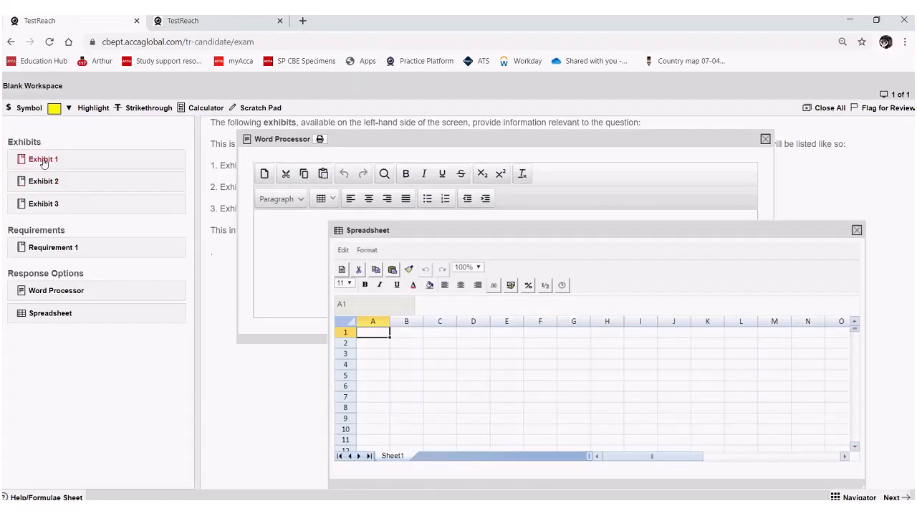
left_click(43, 159)
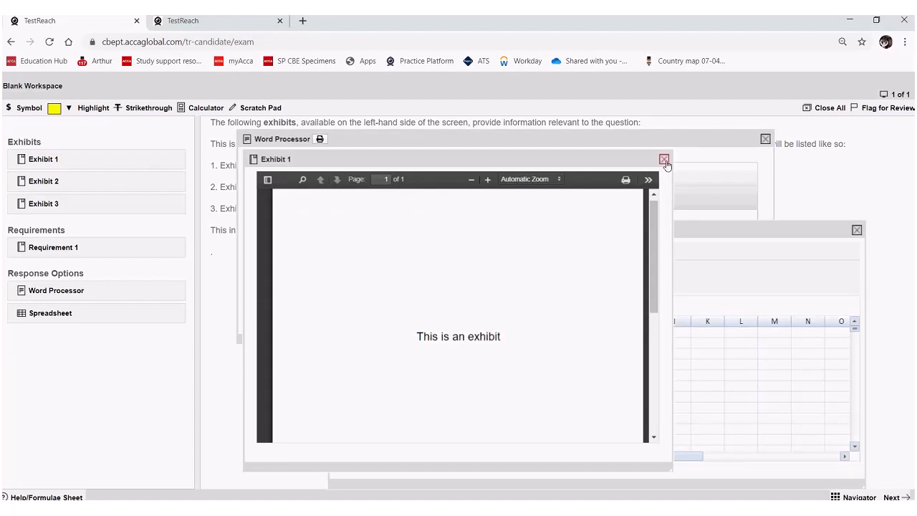
left_click(53, 247)
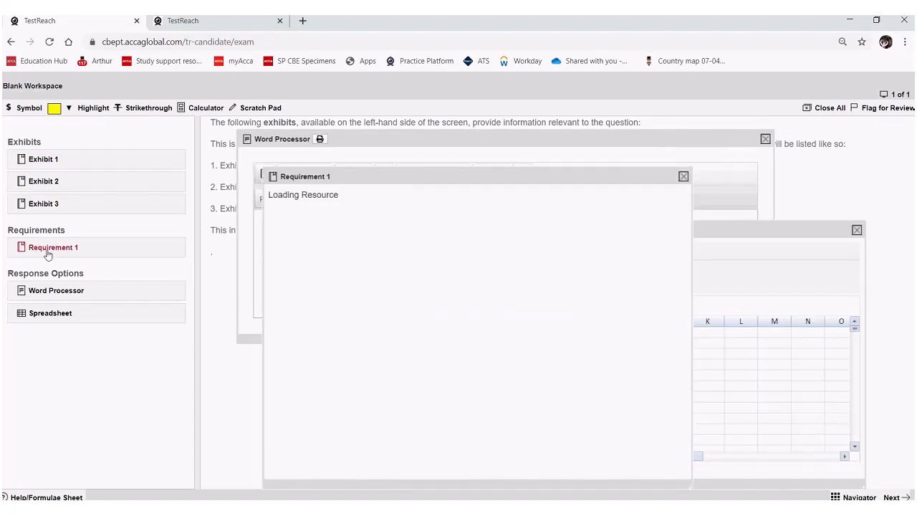
left_click(53, 247)
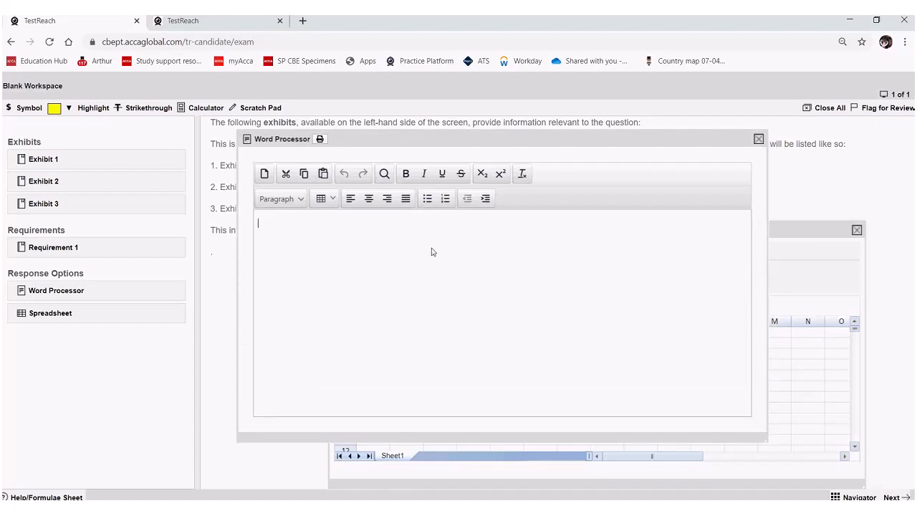
Step: Type 'this is my answer' in the word processor and 34 in spreadsheet cell K10
type("this")
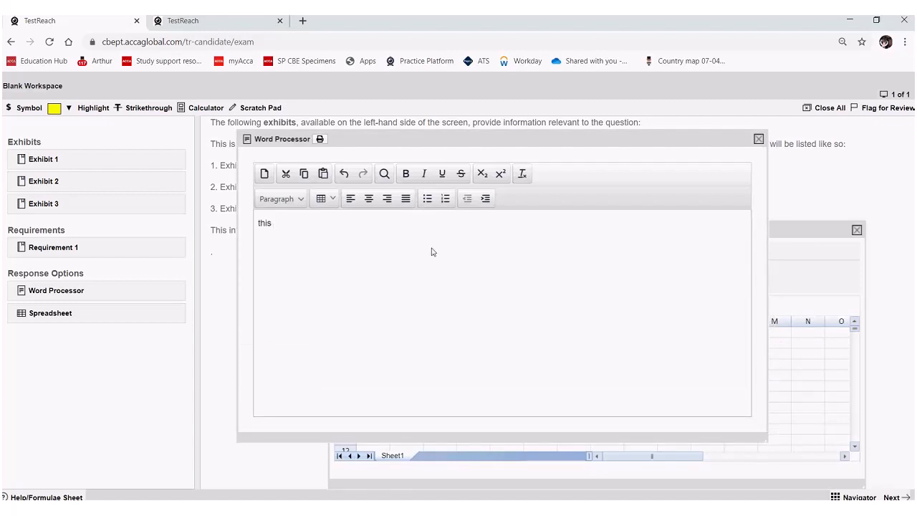
type("is my answer")
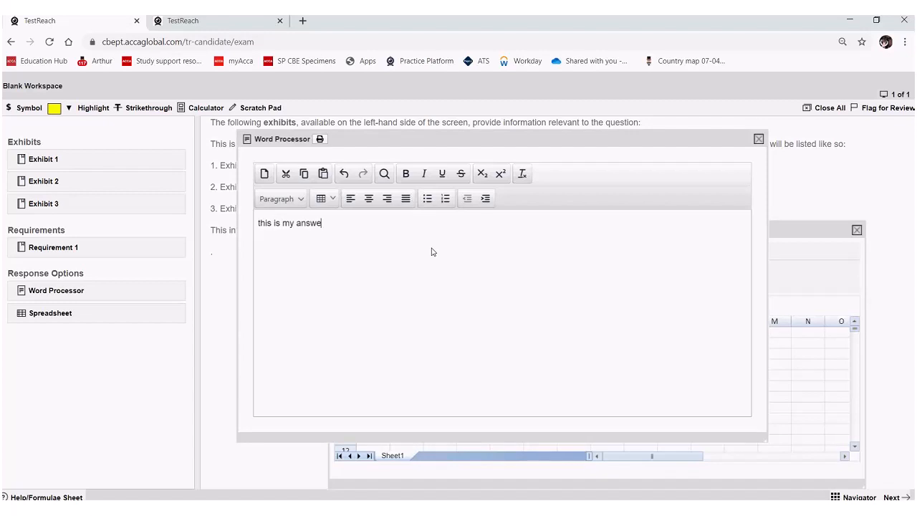
type("r...")
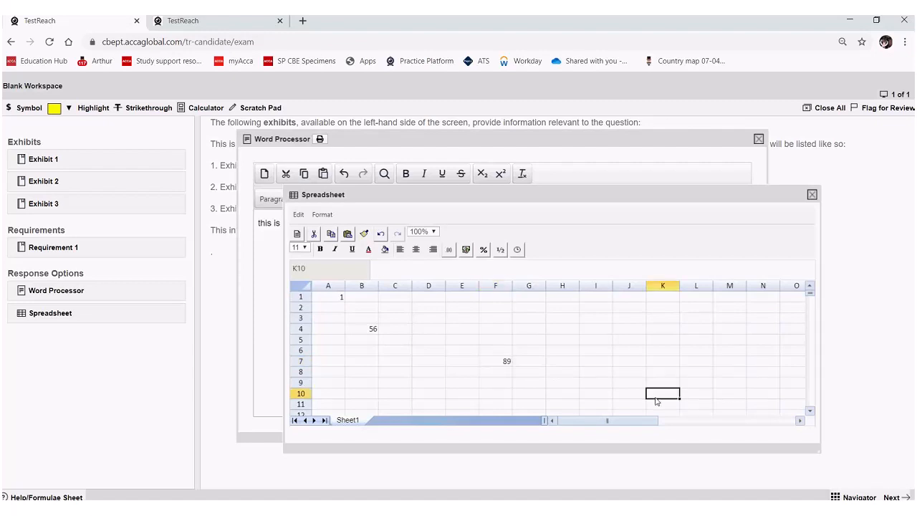
type("34")
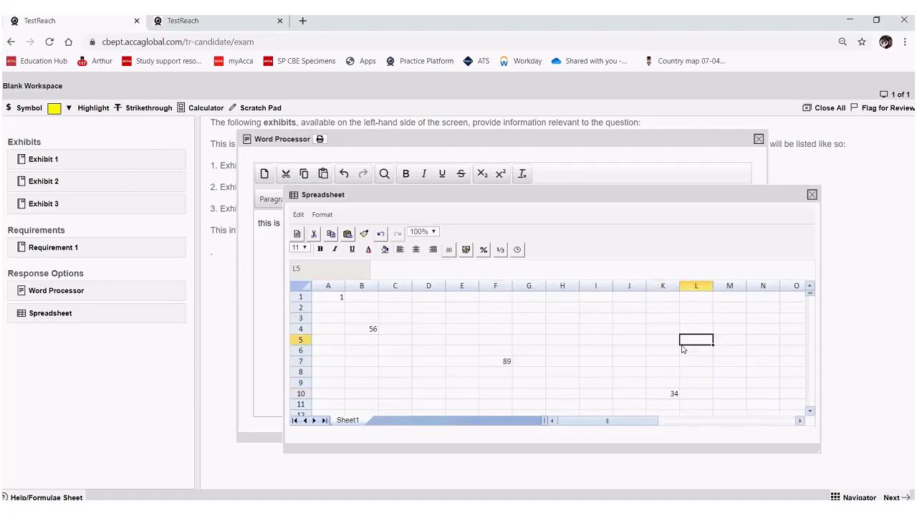
mouse_move(623, 159)
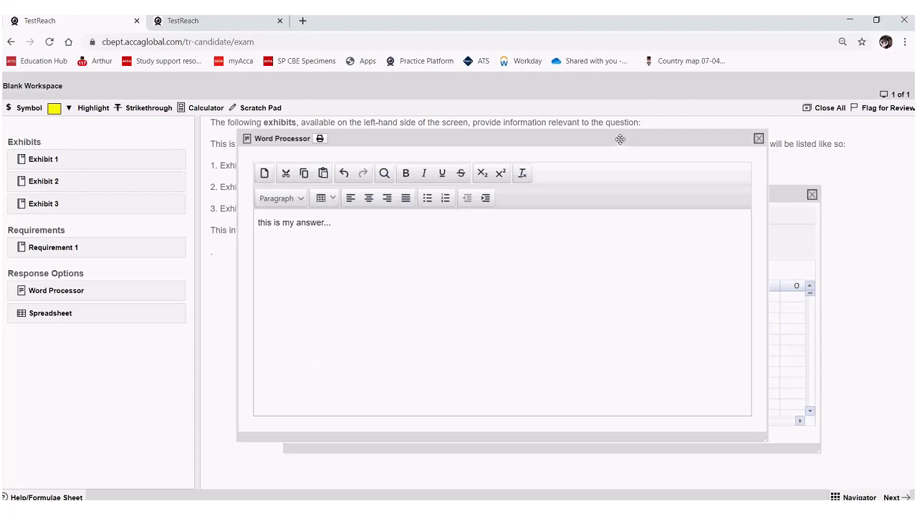
mouse_move(375, 153)
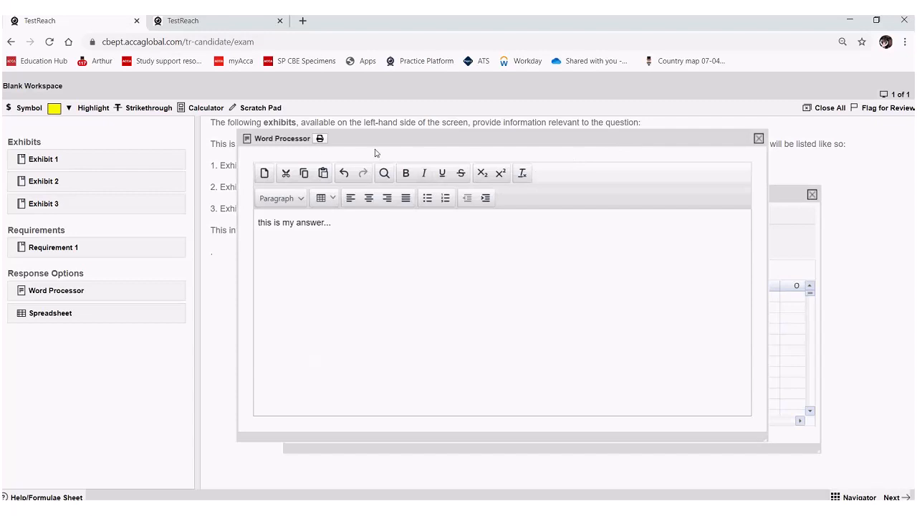
mouse_move(321, 138)
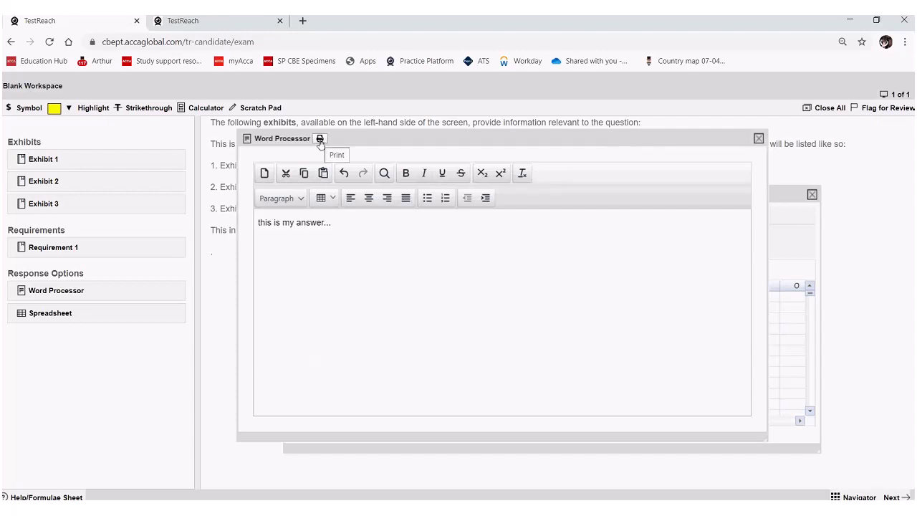
left_click(321, 138)
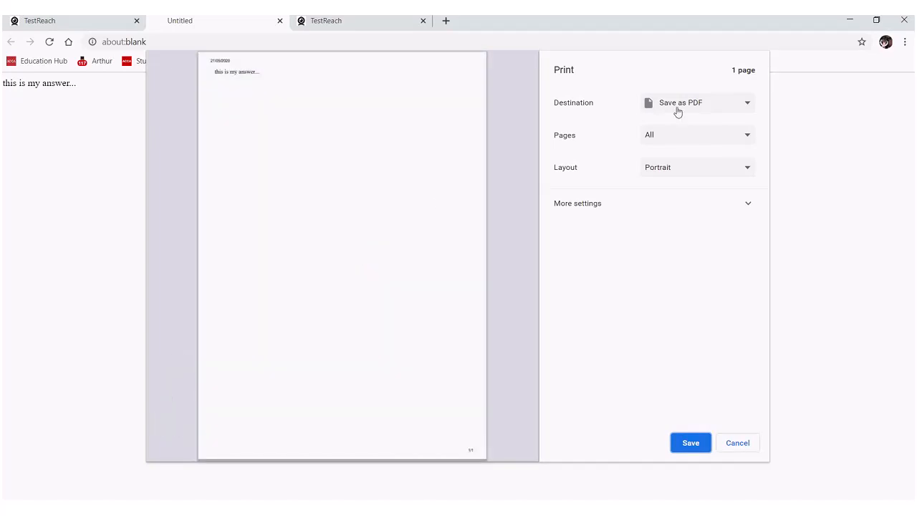
left_click(696, 103)
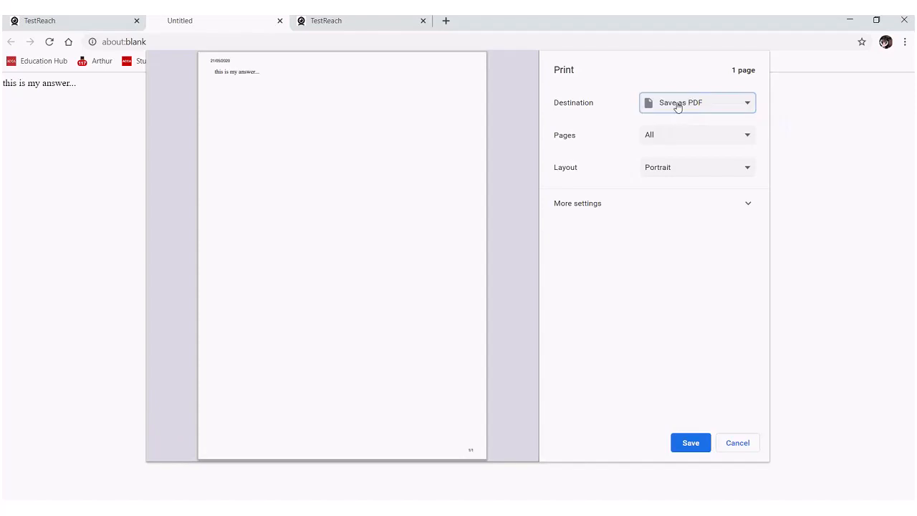
mouse_move(243, 80)
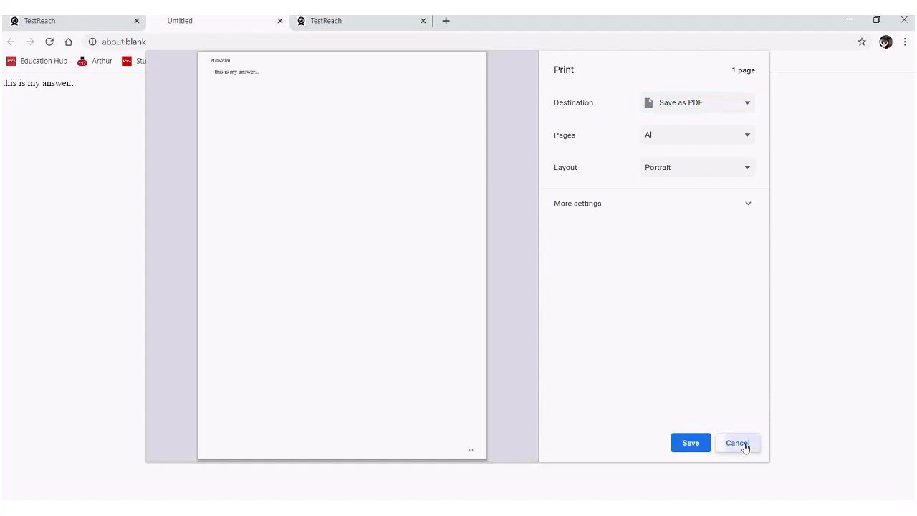
left_click(738, 442)
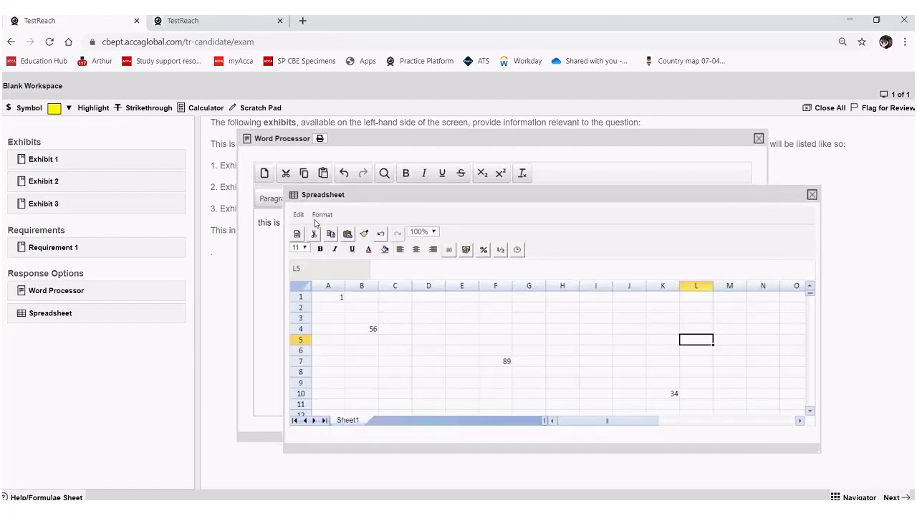
Step: Print the spreadsheet answer from the Spreadsheet window
left_click(298, 214)
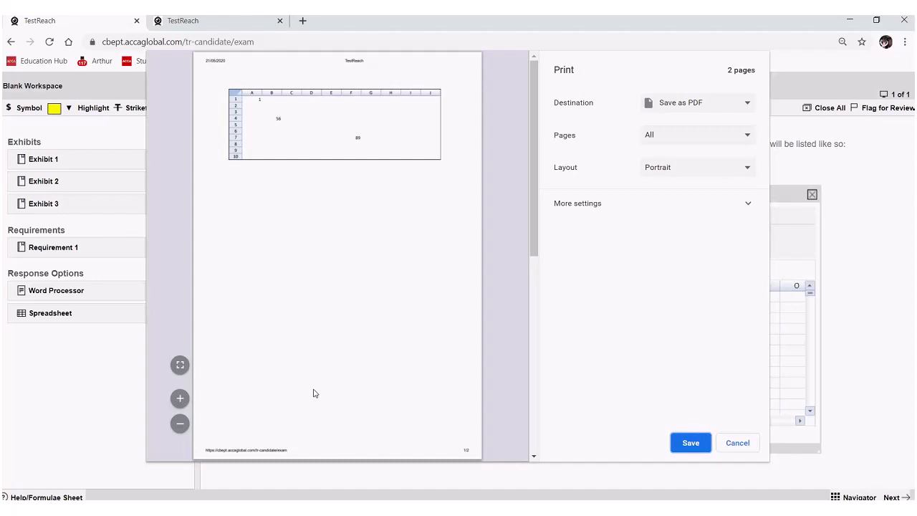
mouse_move(332, 114)
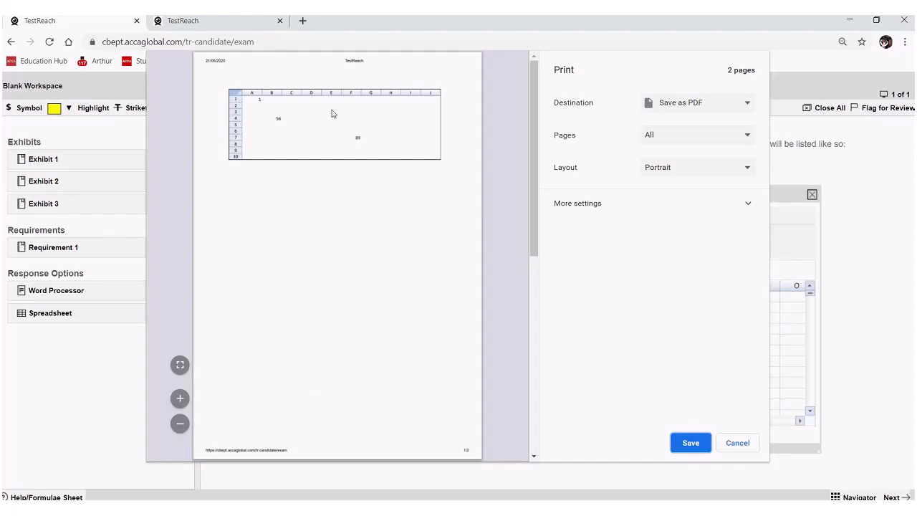
mouse_move(312, 131)
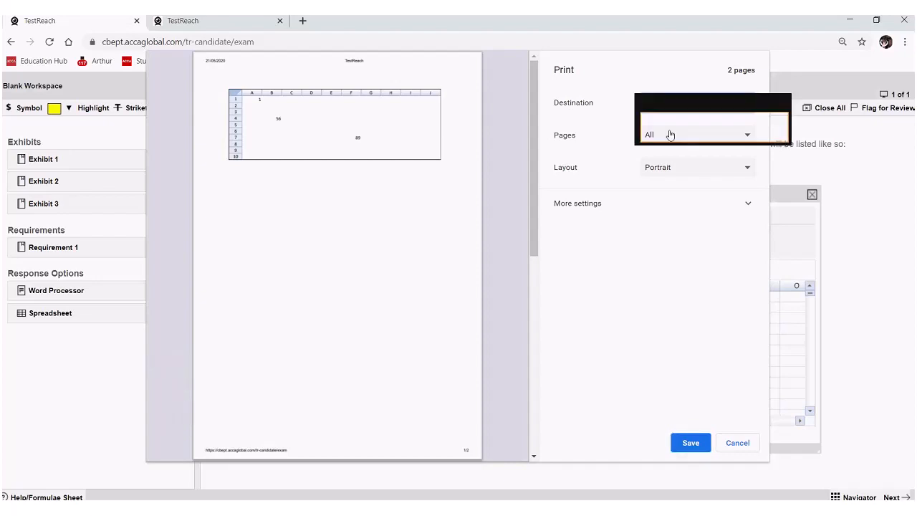
Step: Check the Pages setting in the Save as PDF preview, then cancel without saving
left_click(695, 135)
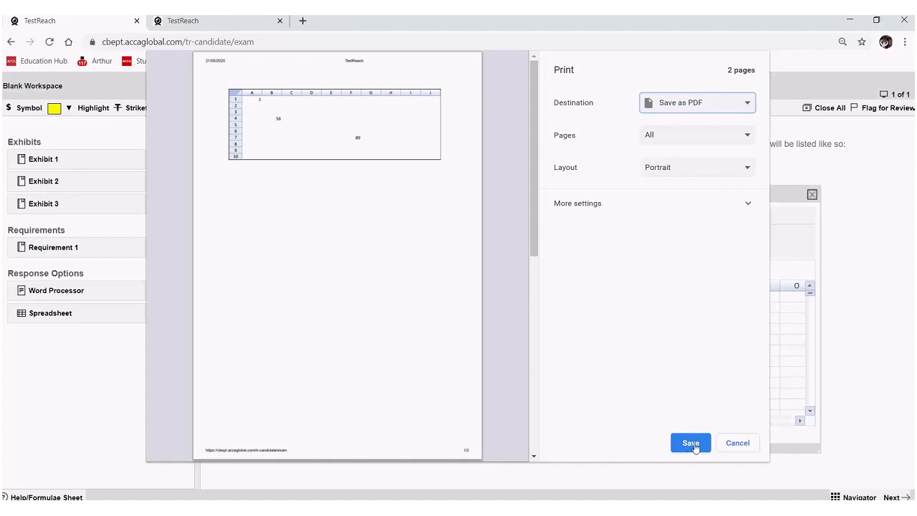
mouse_move(737, 442)
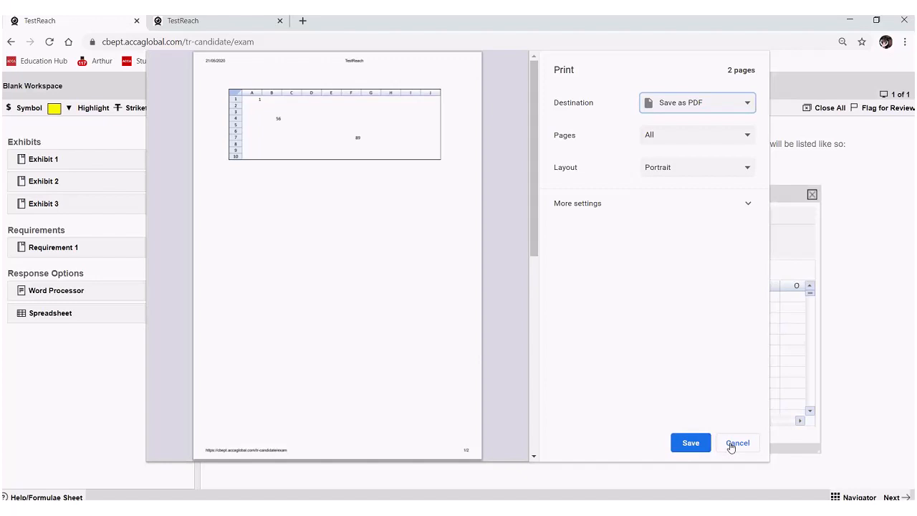
left_click(738, 442)
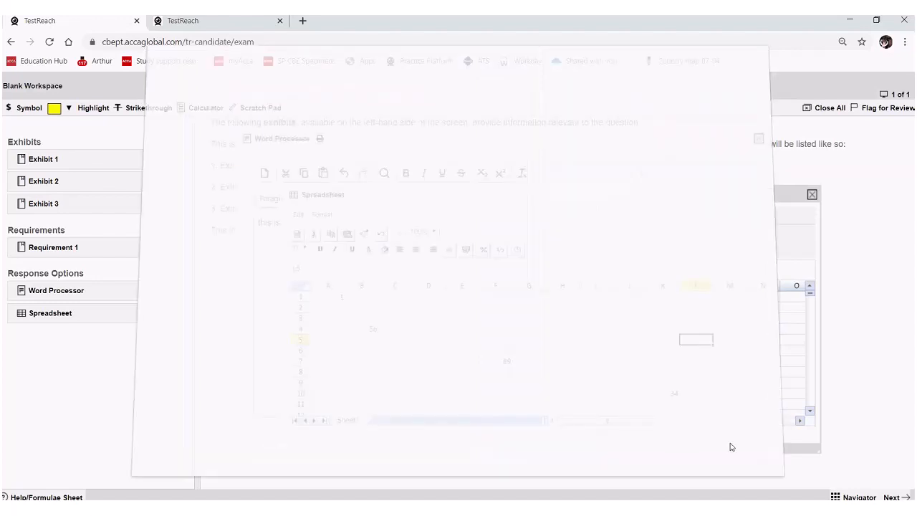